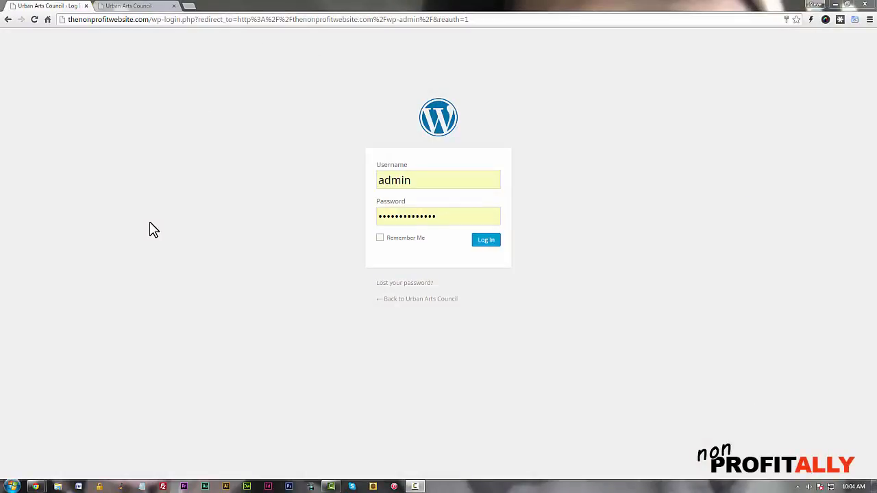
mouse_move(424, 367)
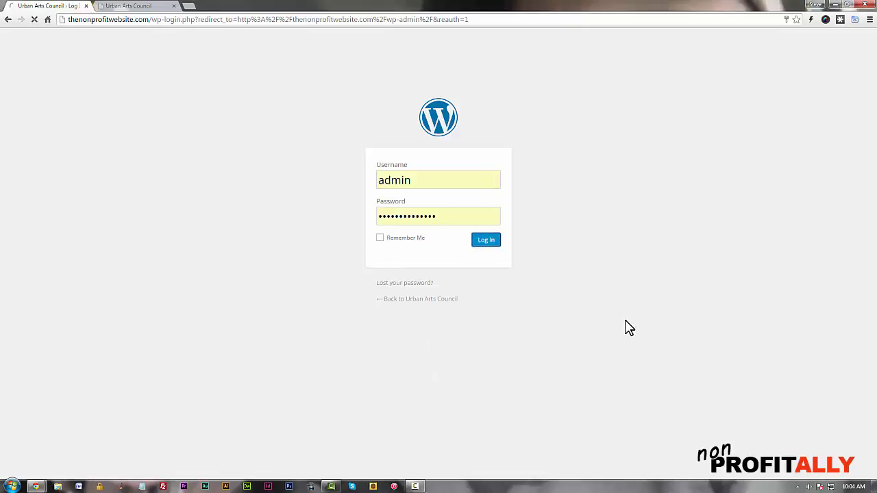
Log in to reach the WordPress admin dashboard.
click(484, 240)
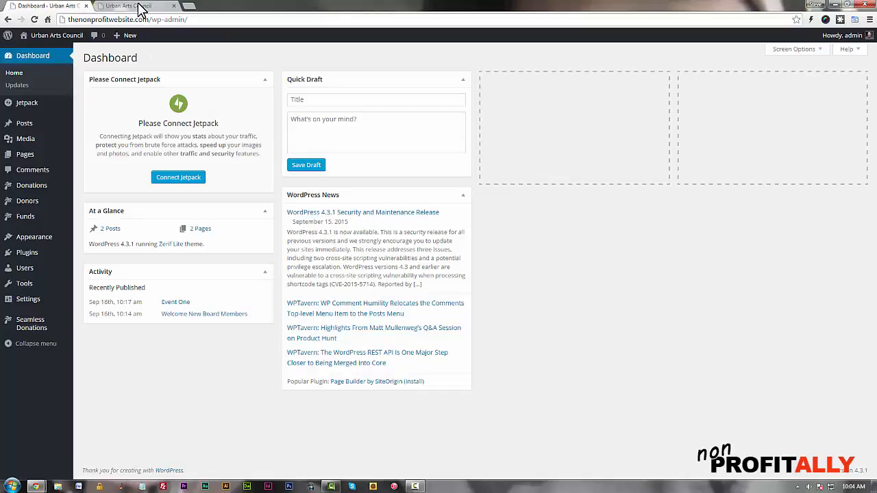
click(135, 5)
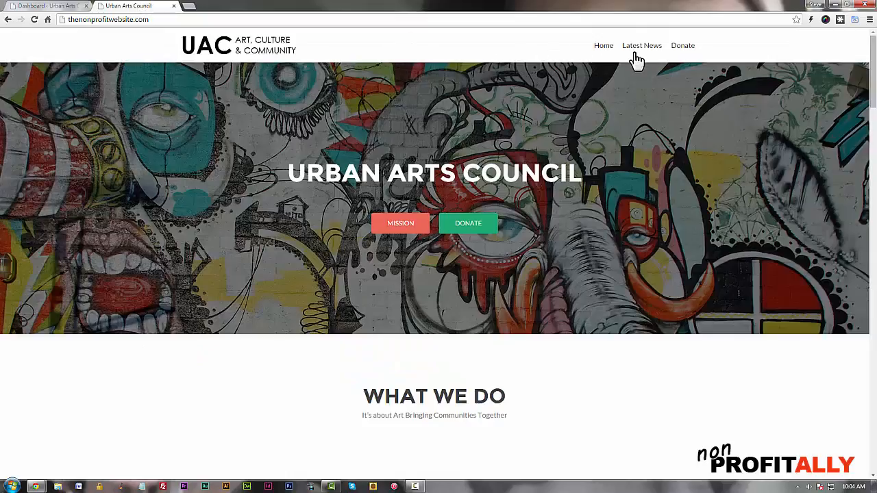
click(641, 46)
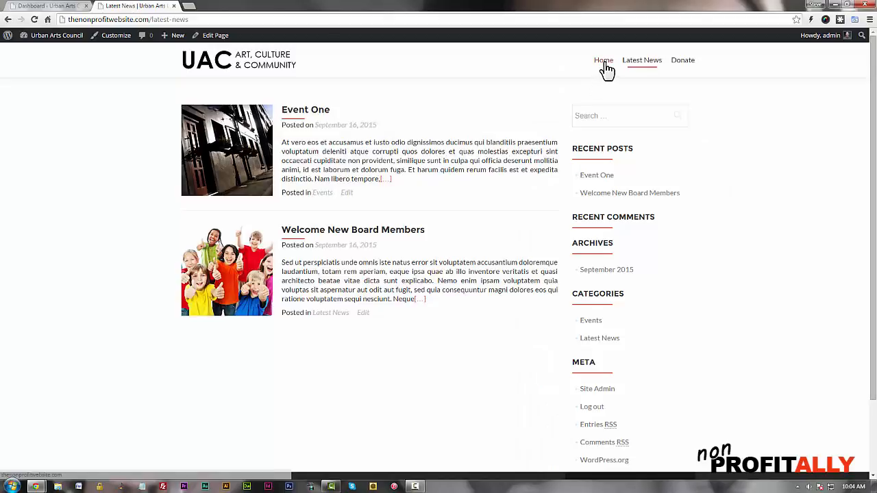
click(602, 60)
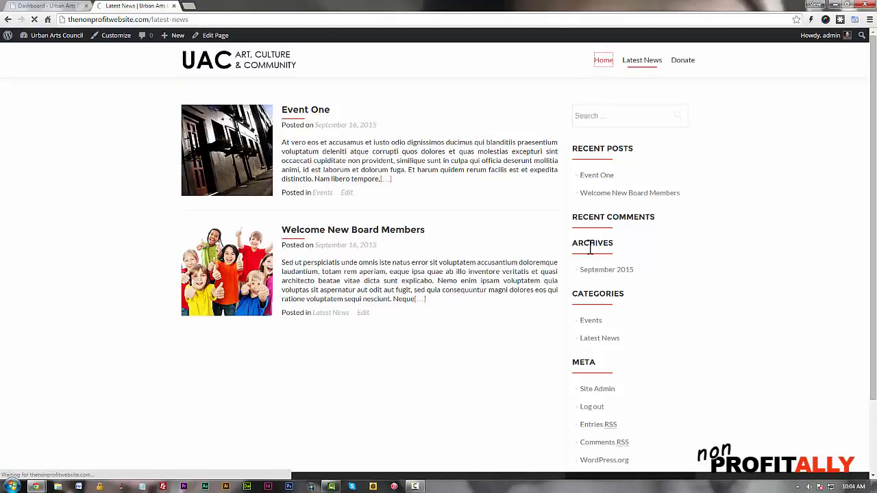
click(602, 60)
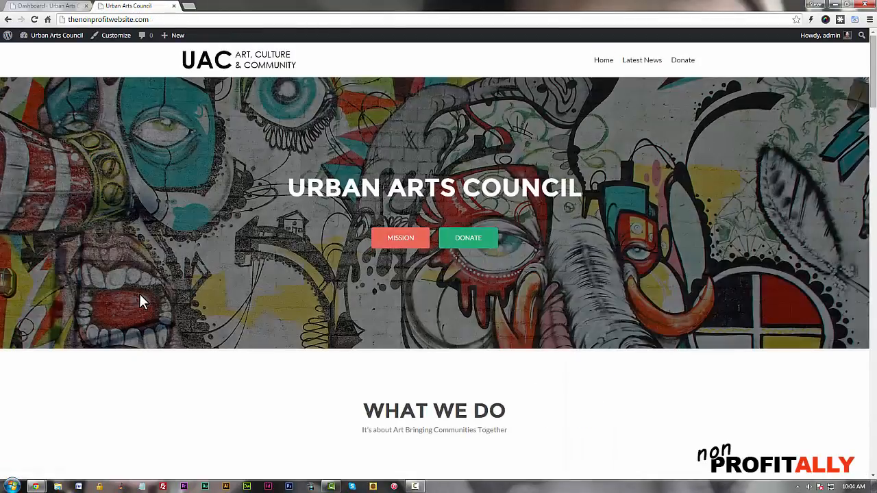
scroll(down, 3)
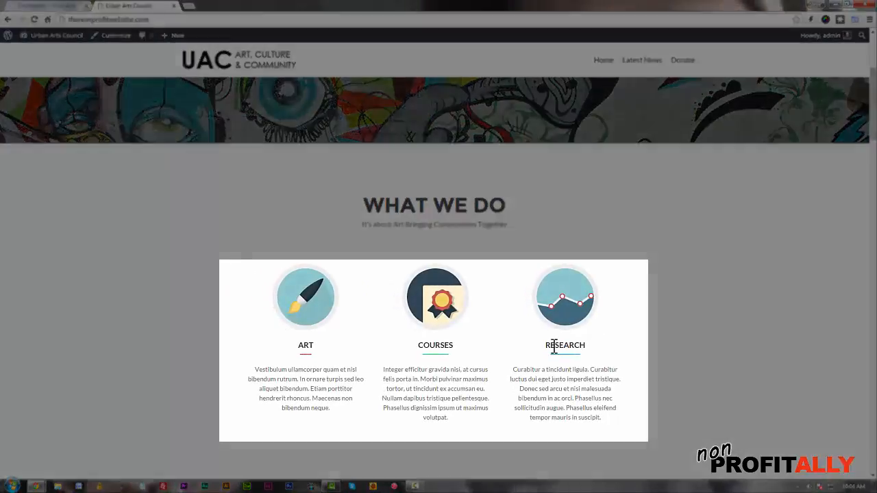
mouse_move(616, 372)
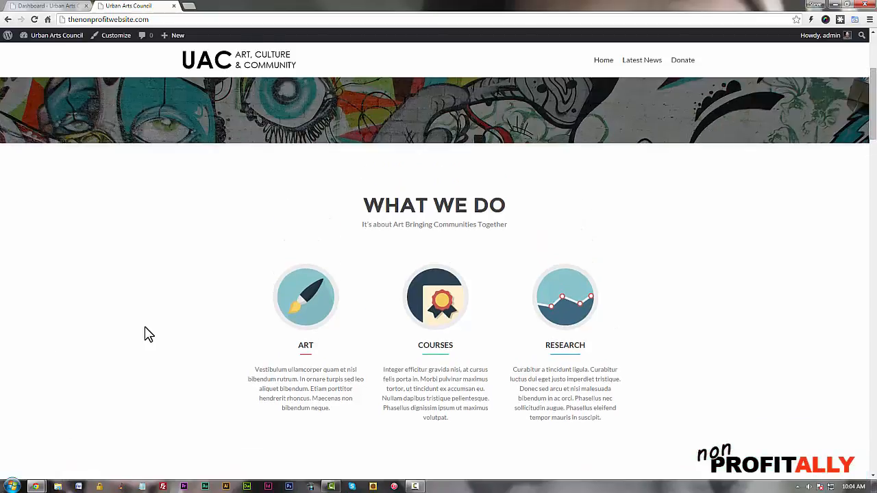
mouse_move(528, 326)
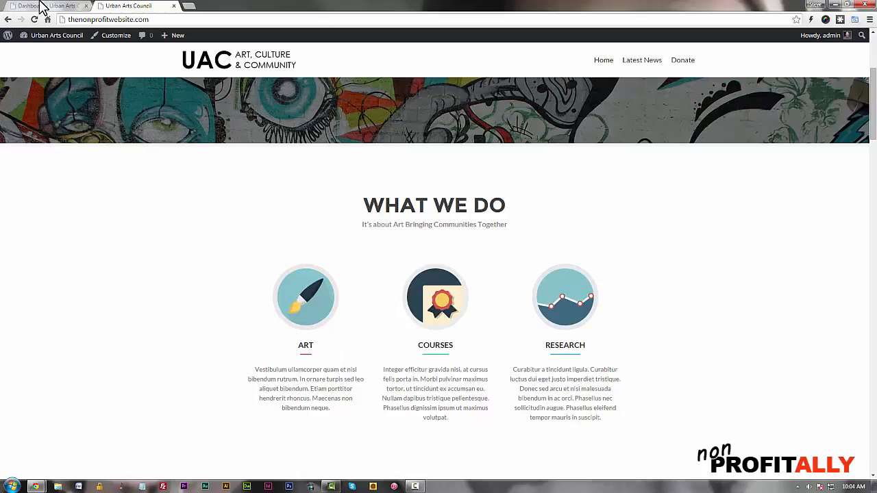
click(27, 5)
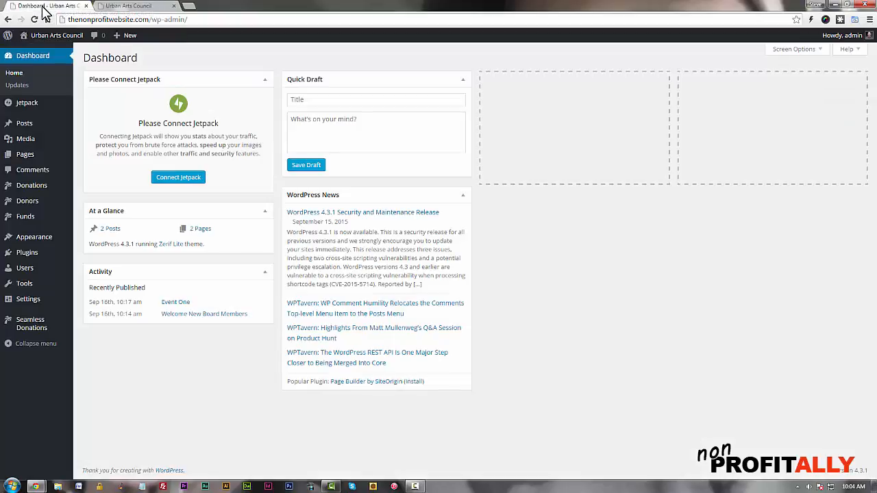
mouse_move(342, 198)
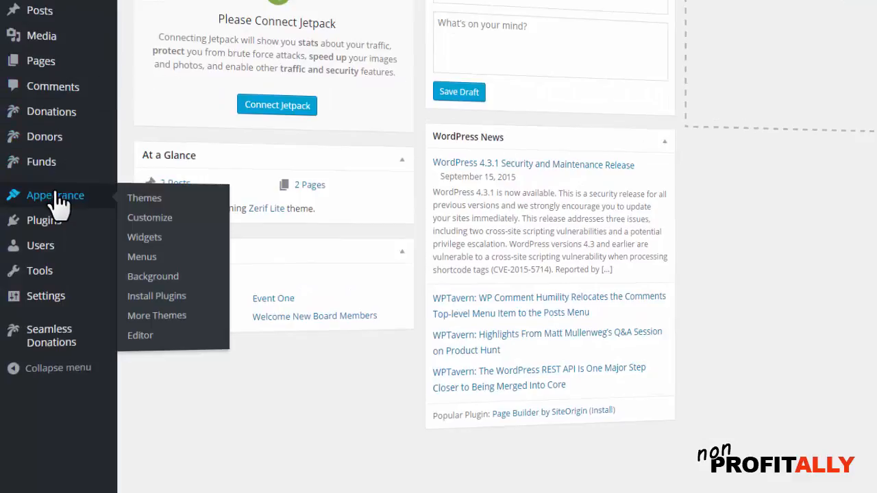
mouse_move(146, 237)
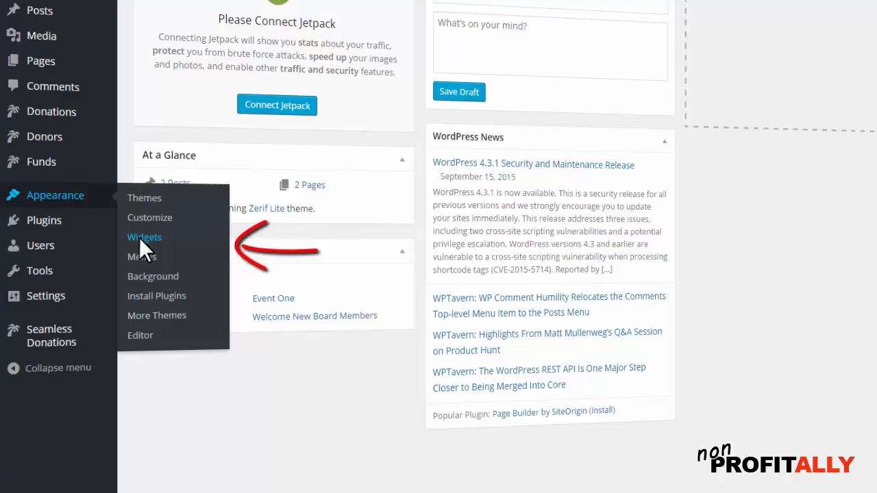
Show the Widgets screen with Our focus section's Art, Courses and Research widgets, then view the live site.
click(145, 235)
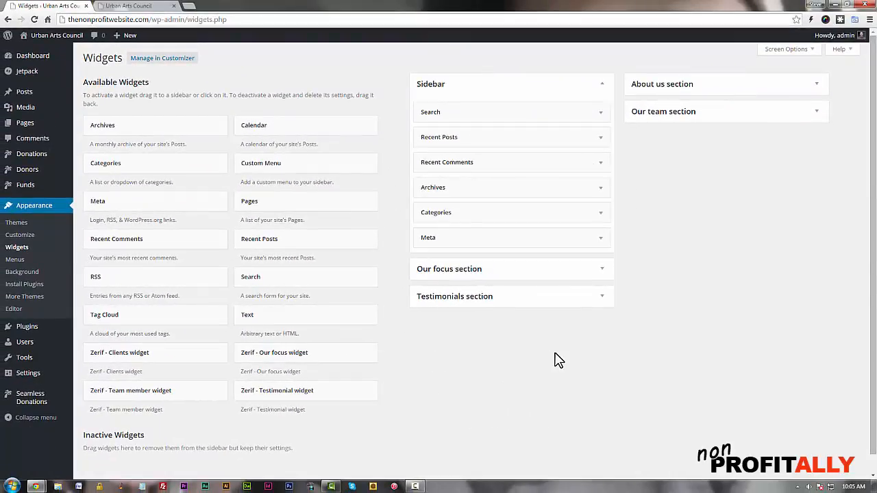
mouse_move(852, 253)
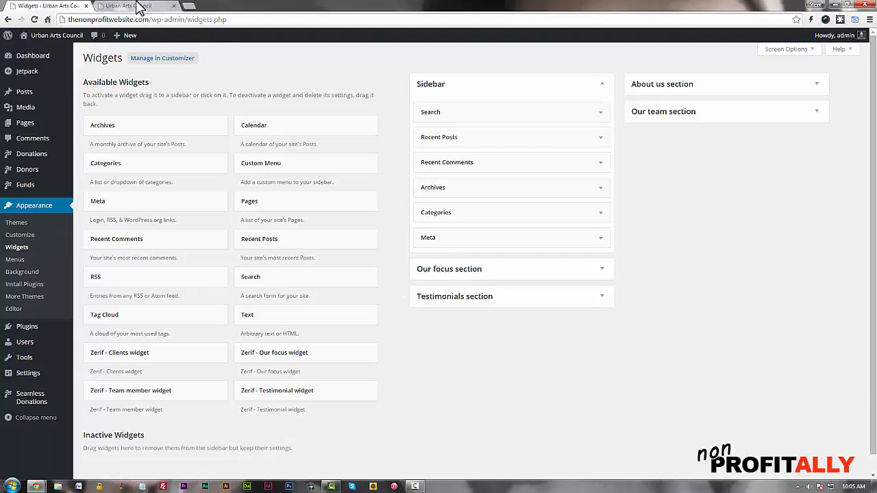
click(126, 6)
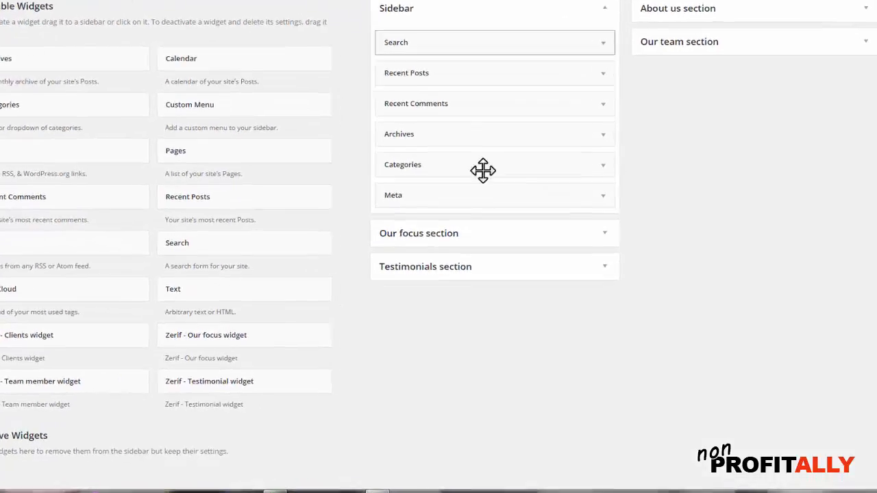
scroll(down, 3)
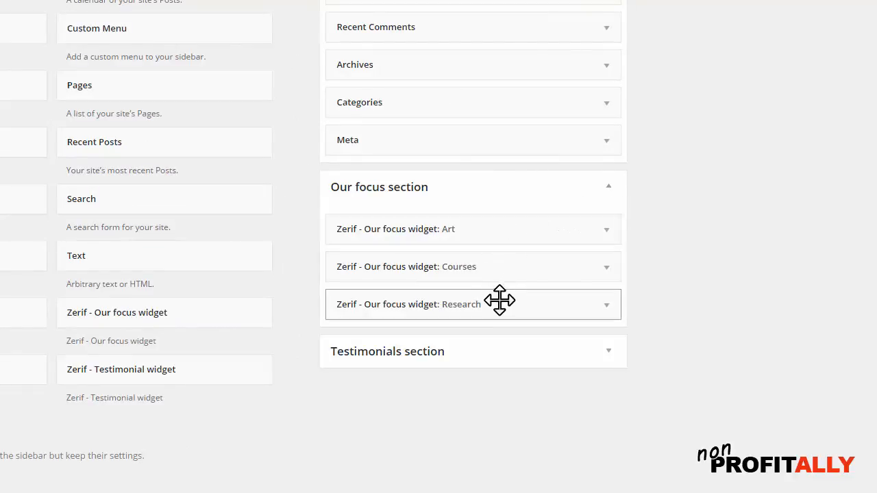
mouse_move(498, 304)
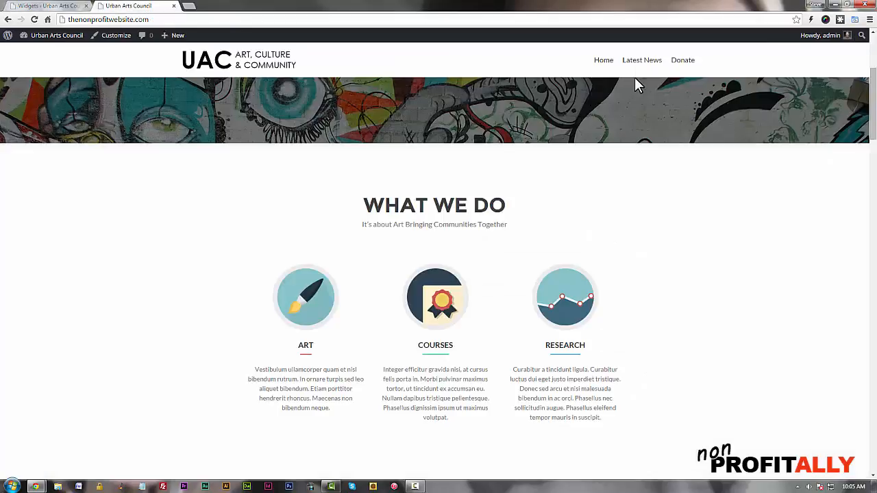
View the Latest News page listing Event One and Welcome New Board Members.
click(641, 60)
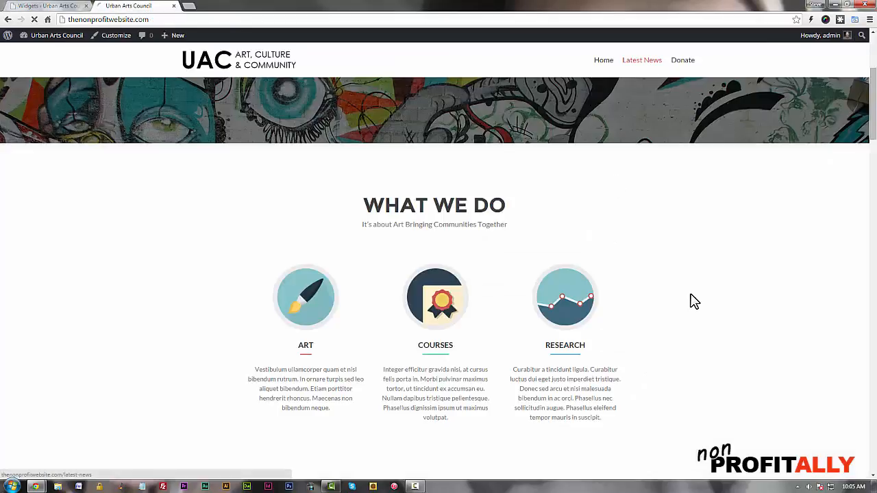
click(641, 60)
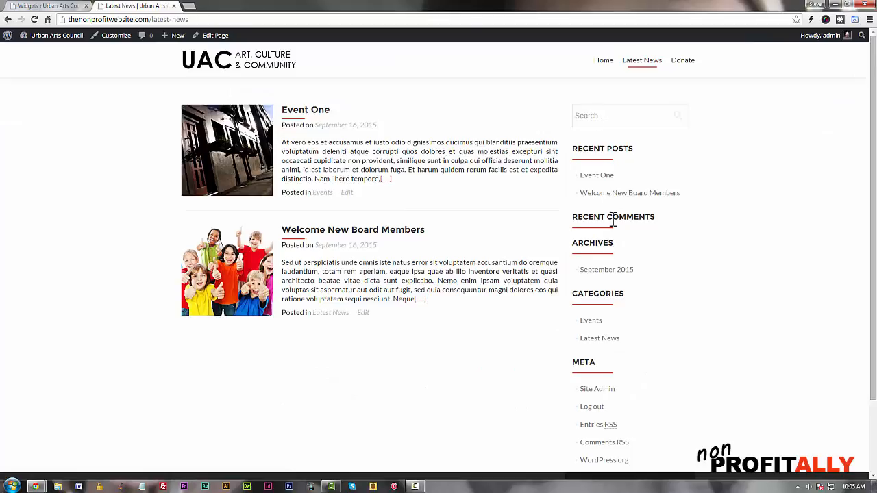
mouse_move(307, 246)
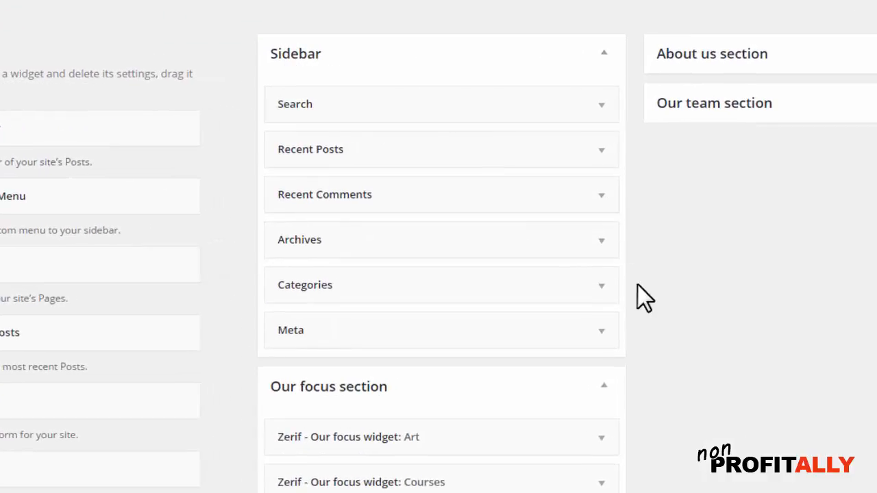
mouse_move(255, 87)
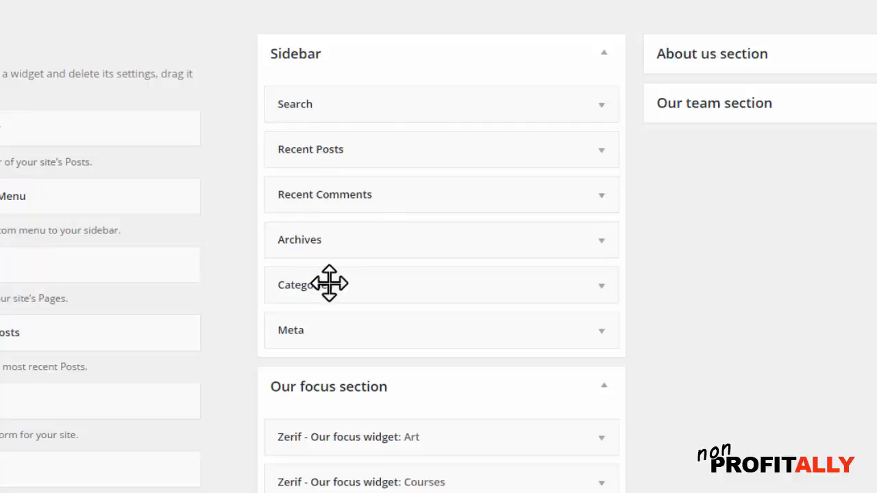
mouse_move(801, 402)
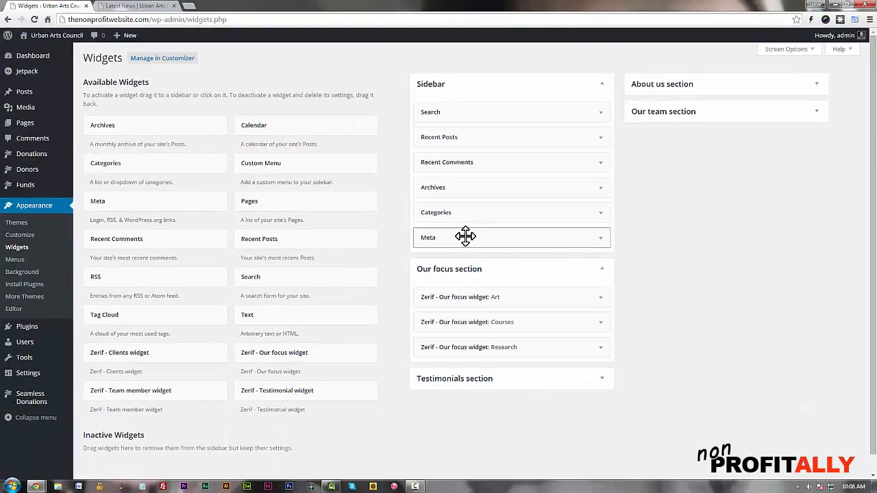
mouse_move(507, 237)
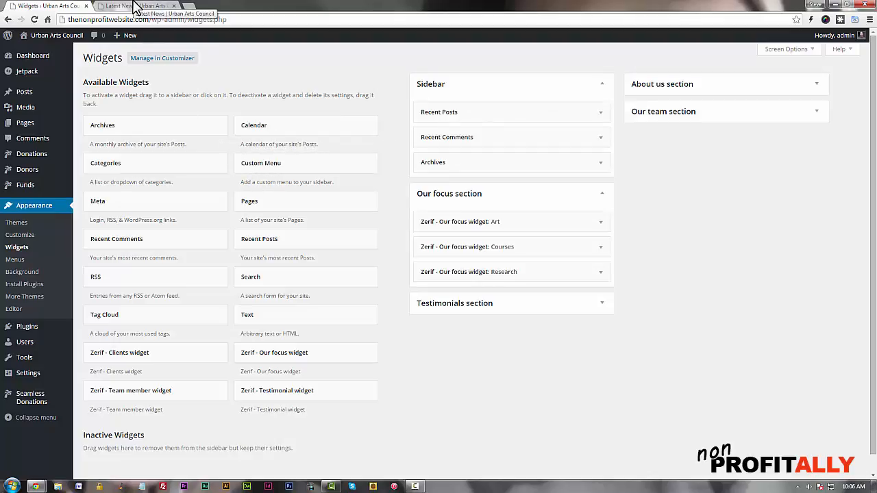
Reload the Latest News page to see the sidebar with Recent Posts, Recent Comments and Archives.
click(137, 5)
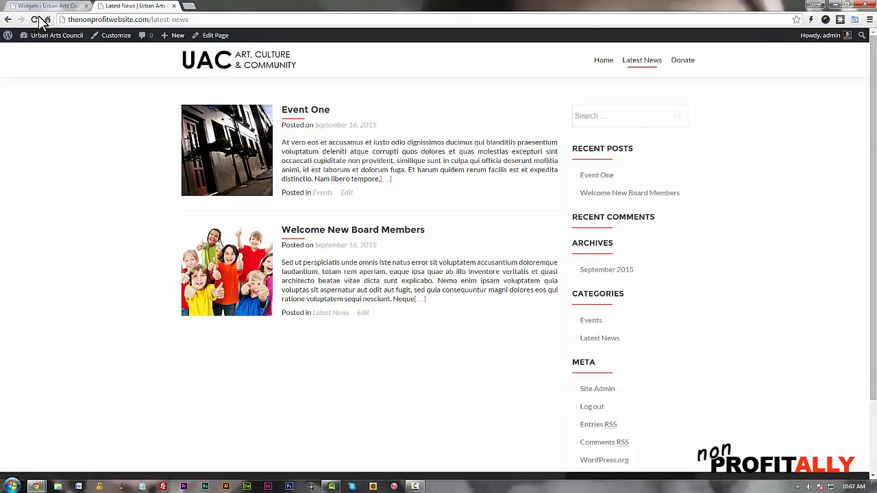
click(33, 19)
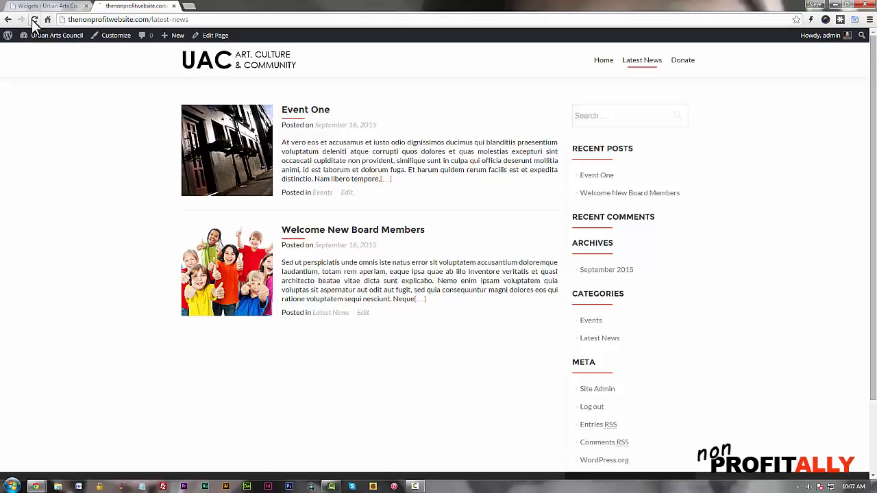
click(34, 20)
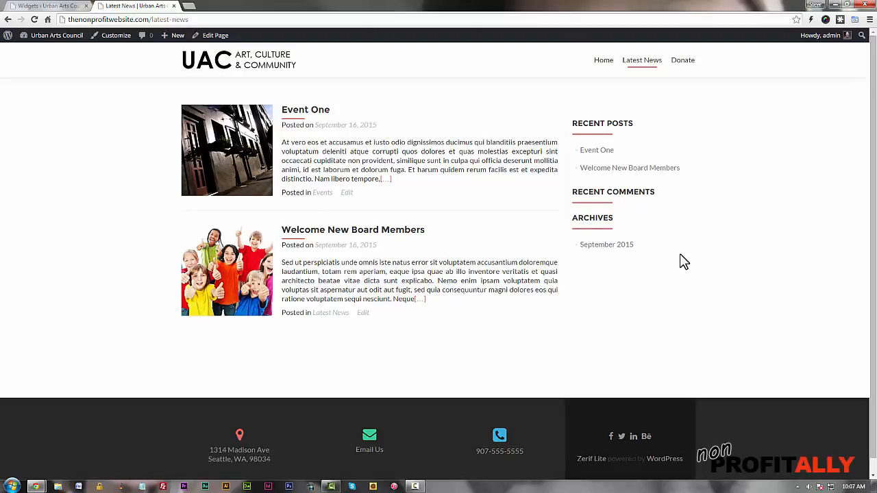
mouse_move(614, 195)
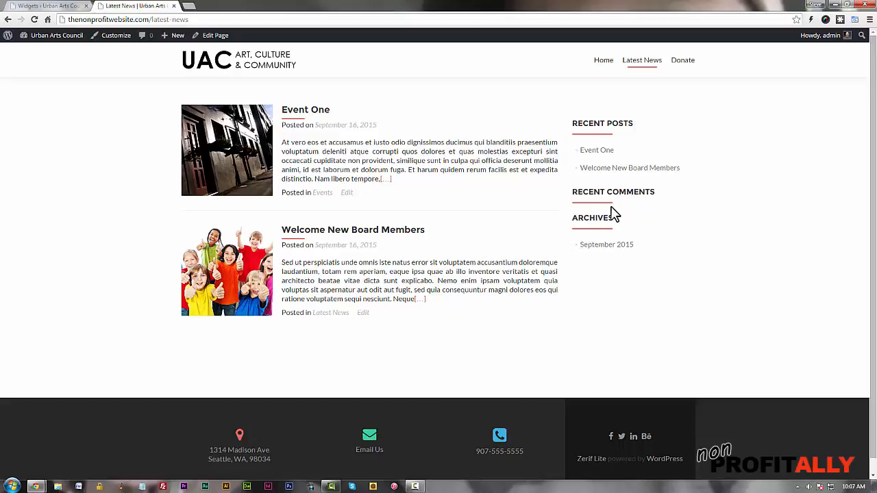
mouse_move(596, 219)
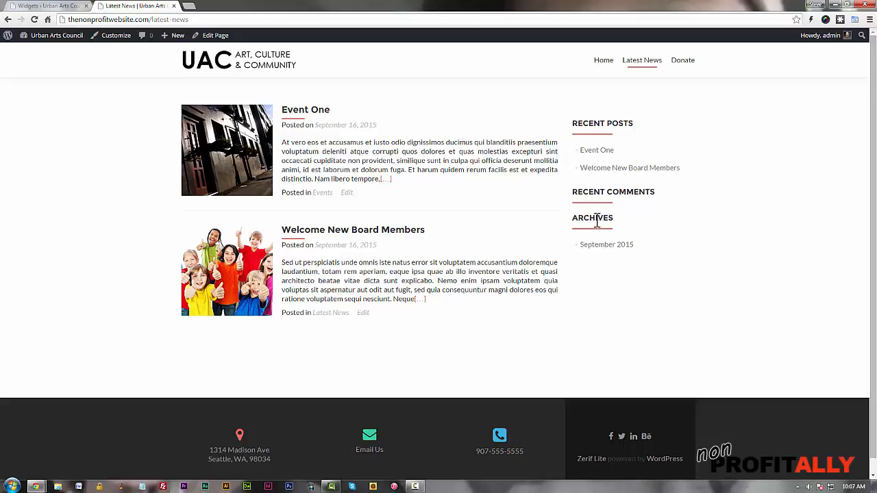
mouse_move(211, 74)
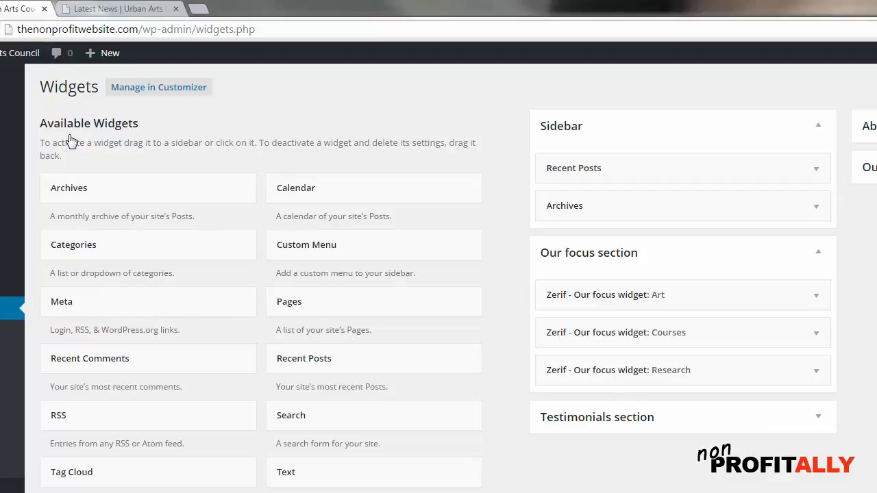
mouse_move(309, 191)
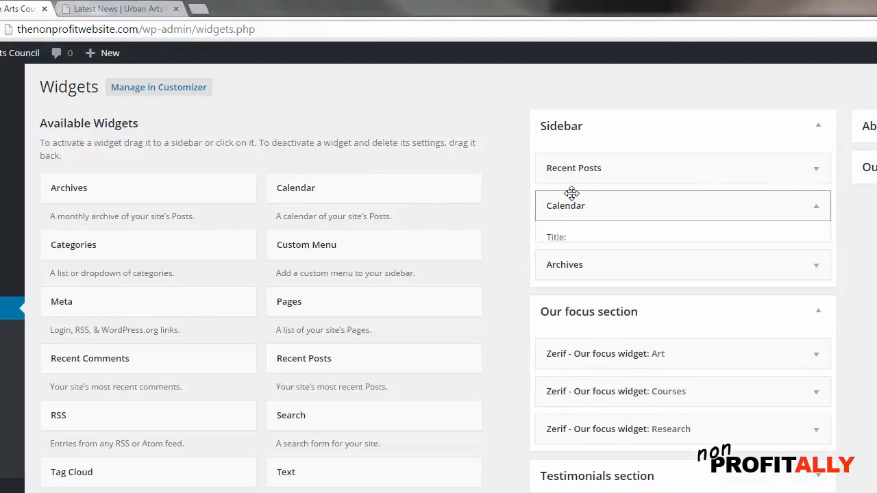
Review the new Calendar widget's settings in the Sidebar, then go to the live site.
click(565, 205)
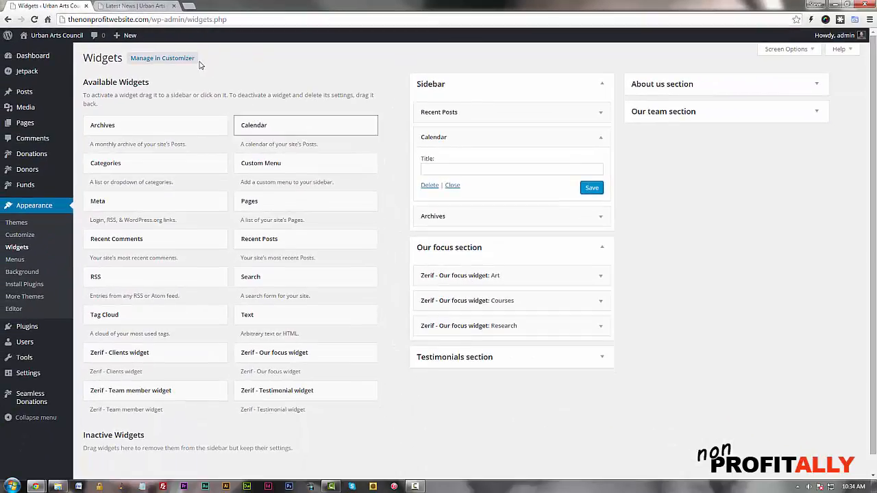
click(137, 6)
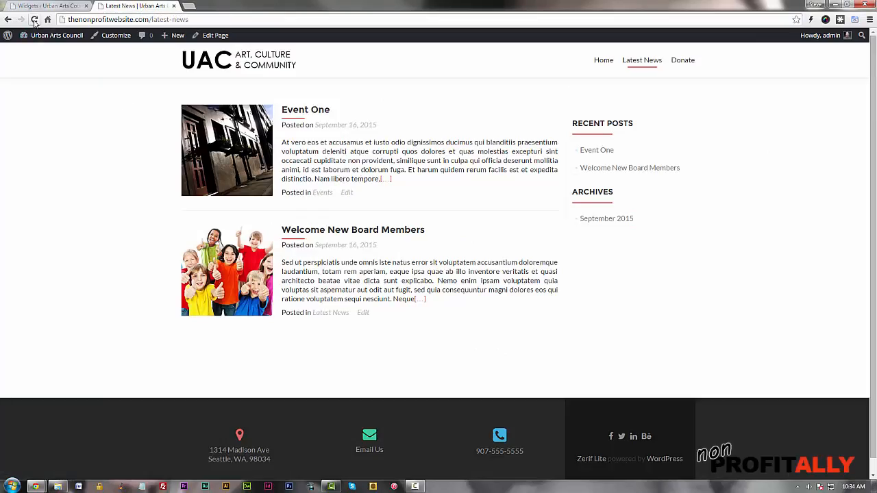
Reload Latest News so the September 2015 calendar shows between Recent Posts and Archives.
click(34, 20)
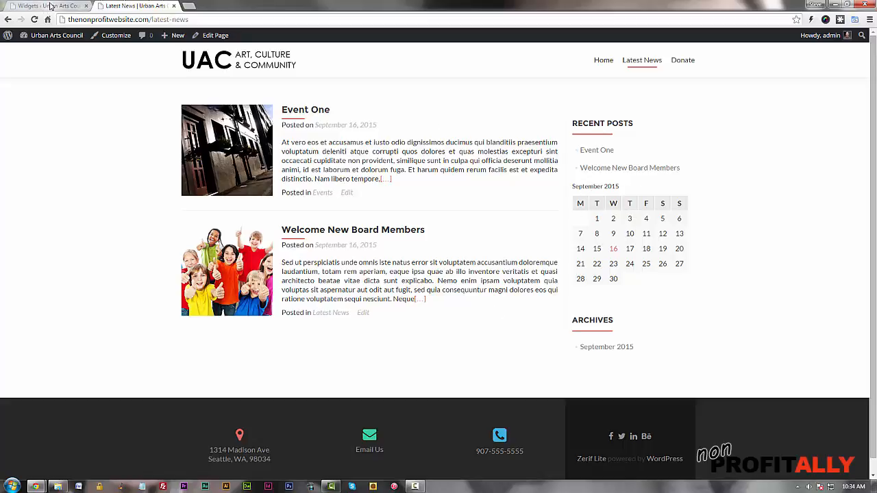
click(48, 6)
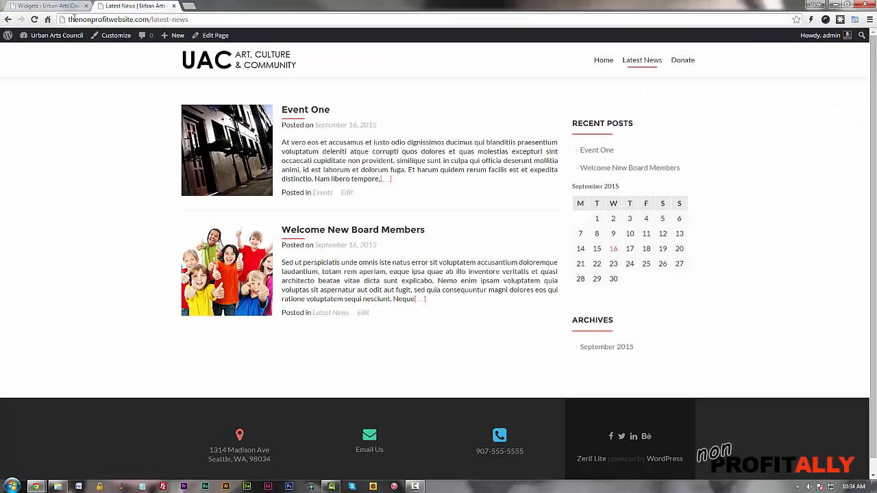
Reload Latest News again, leaving only Recent Posts and Archives in the sidebar.
click(33, 19)
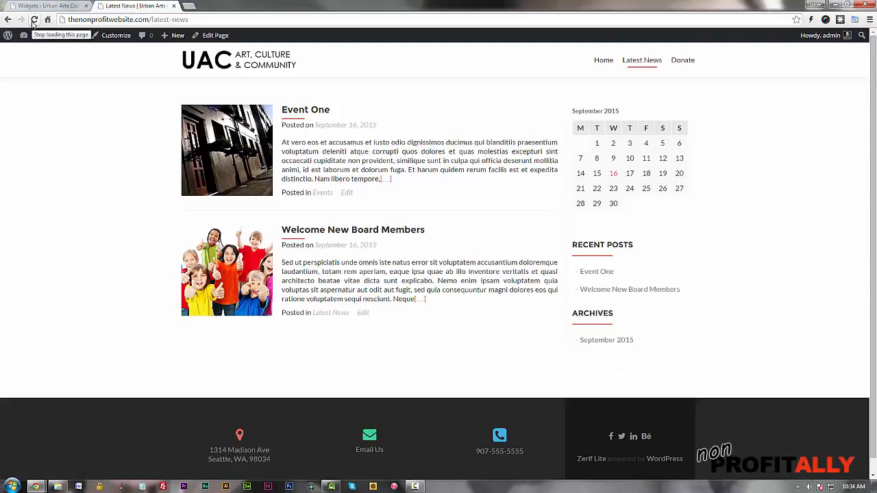
click(34, 19)
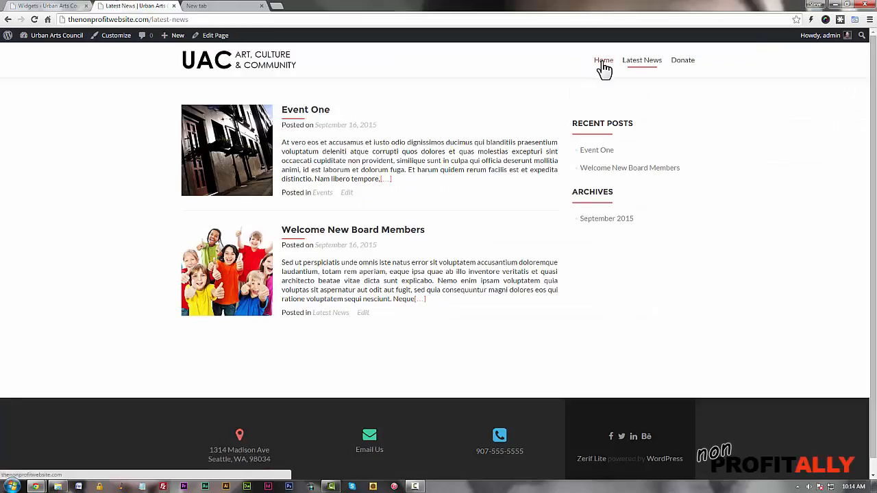
Go to the Urban Arts Council home page and scroll to What We Do (Art, Courses, Research).
click(603, 60)
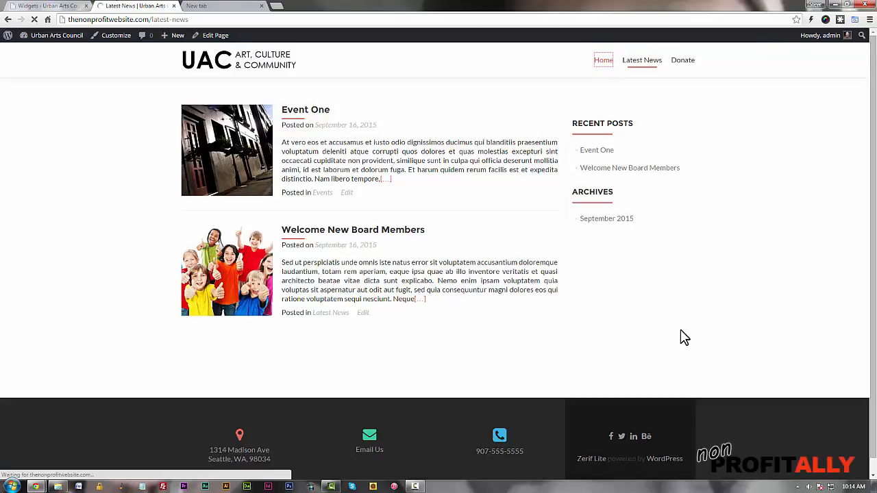
click(603, 60)
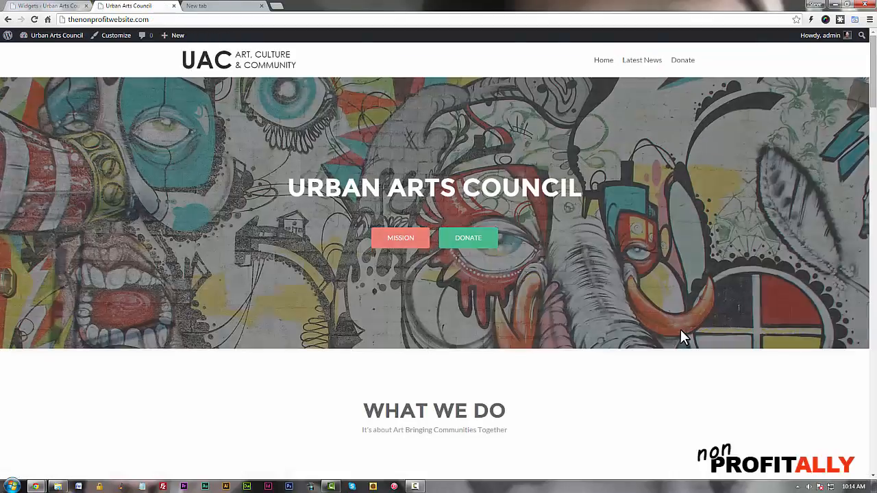
scroll(down, 3)
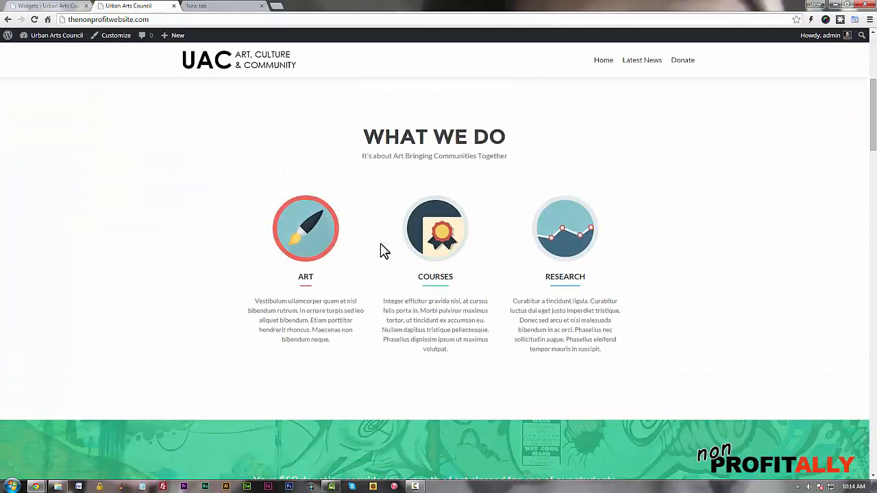
mouse_move(309, 244)
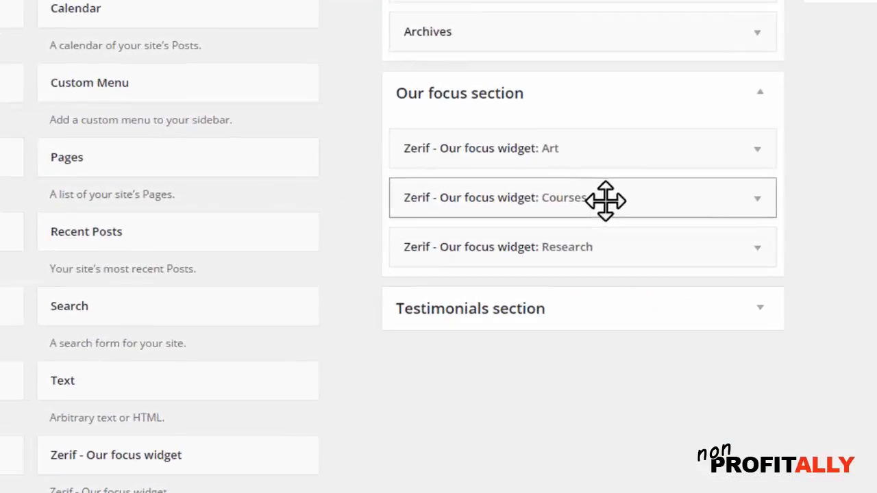
Drag the Courses focus widget above Art so the order is Courses, Art, Research.
drag(605, 197, 582, 148)
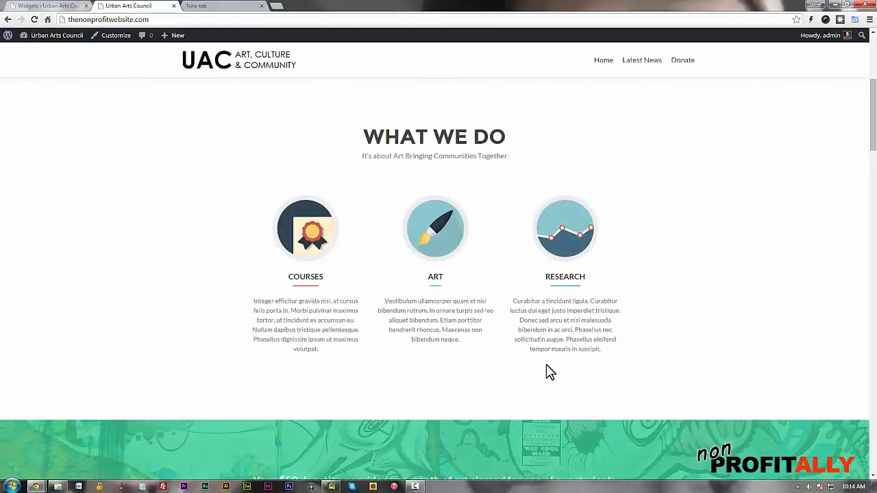
mouse_move(293, 249)
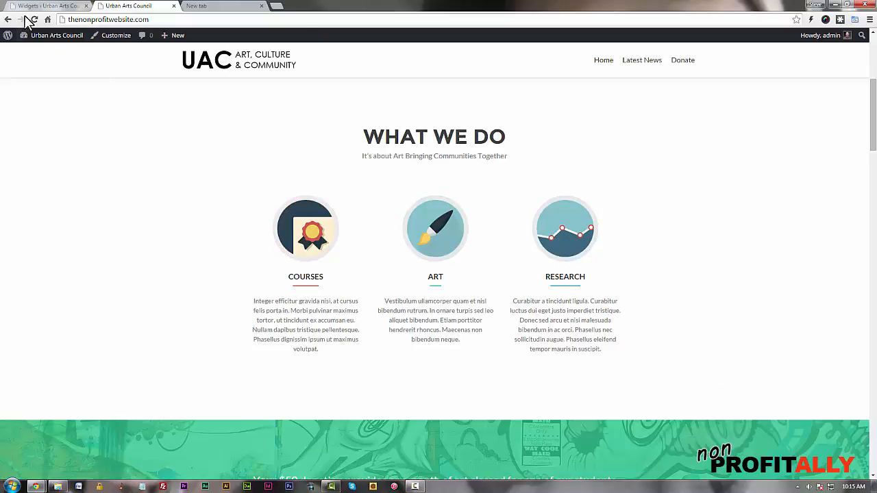
Switch back to the Appearance > Widgets admin screen.
click(44, 6)
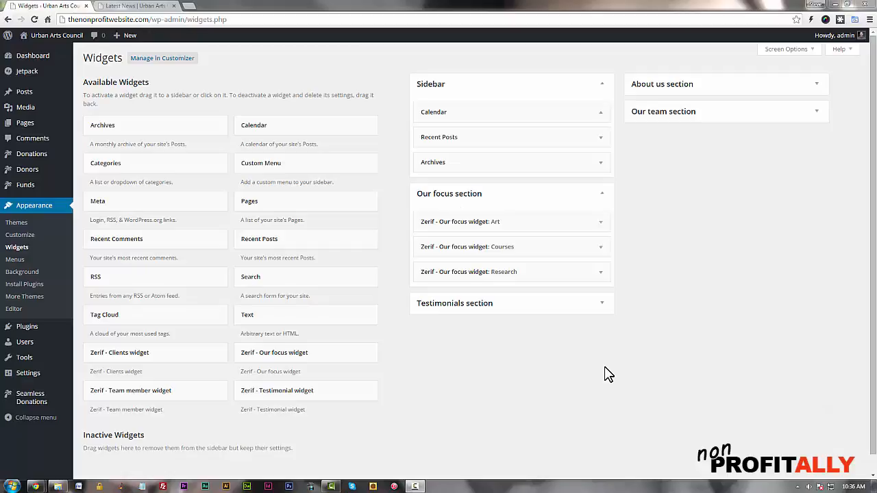
mouse_move(201, 158)
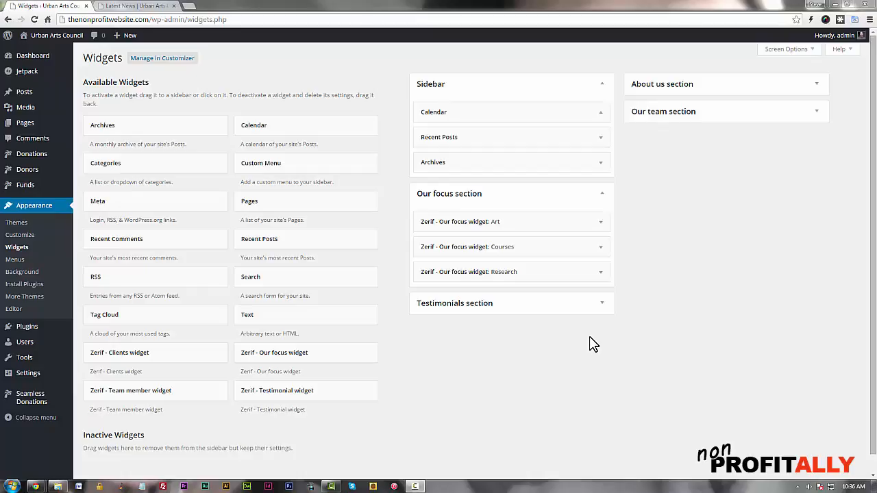
mouse_move(504, 113)
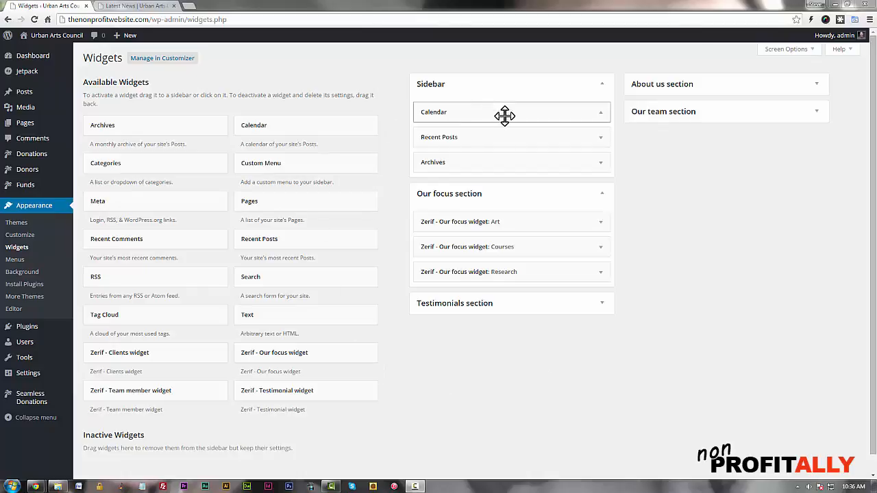